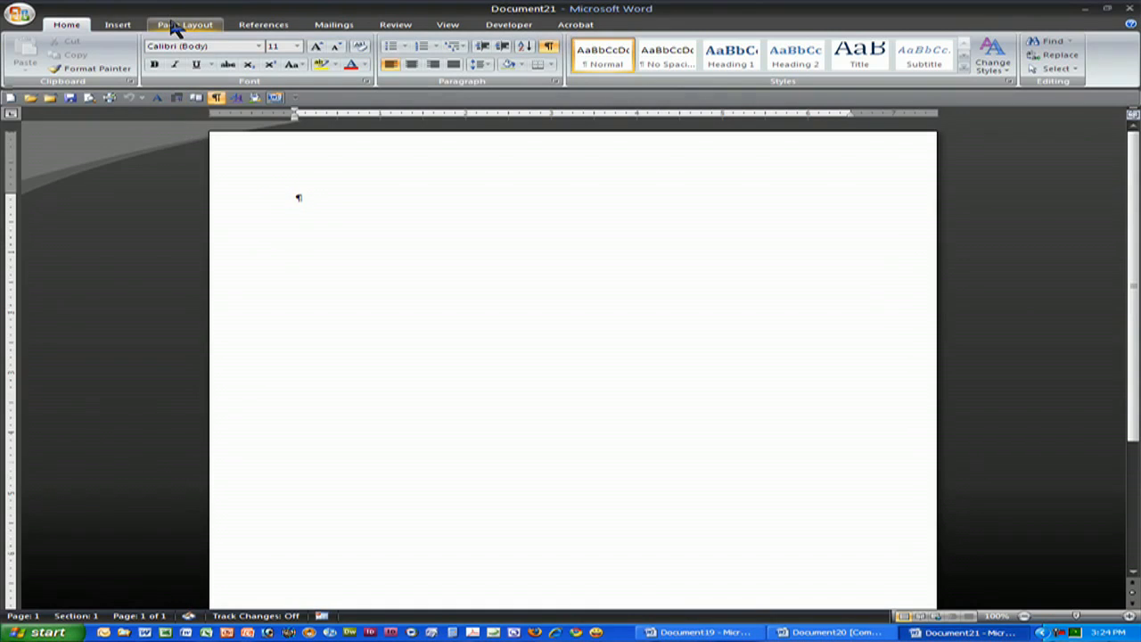
Step: Show the Page Layout ribbon with the Page Setup and orientation options
{"action": "left_click", "coordinate": [184, 24]}
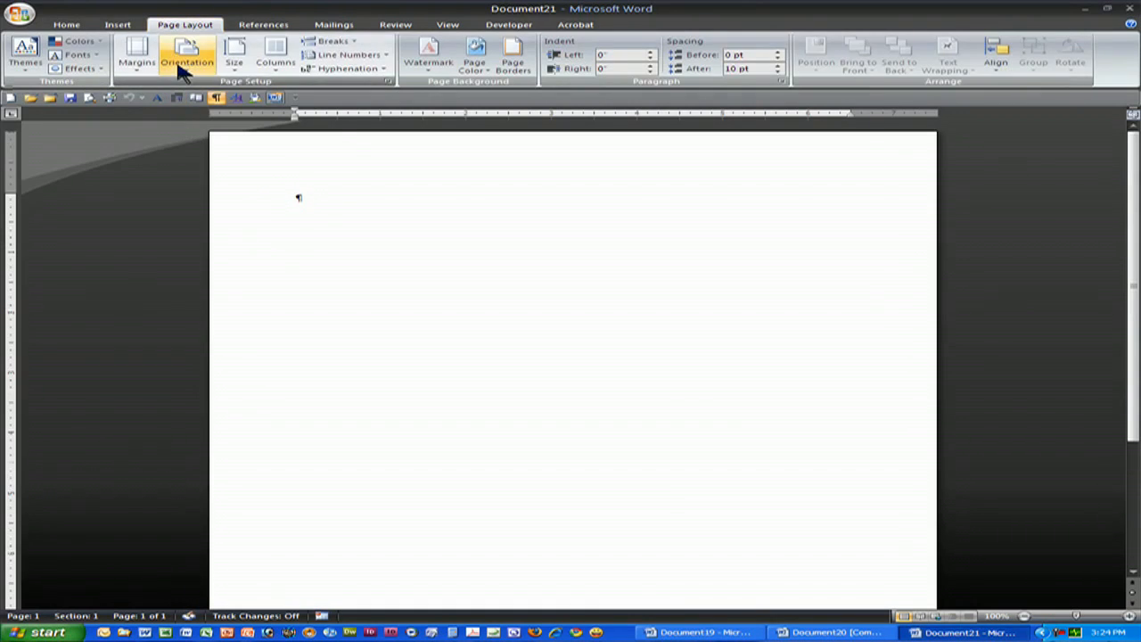